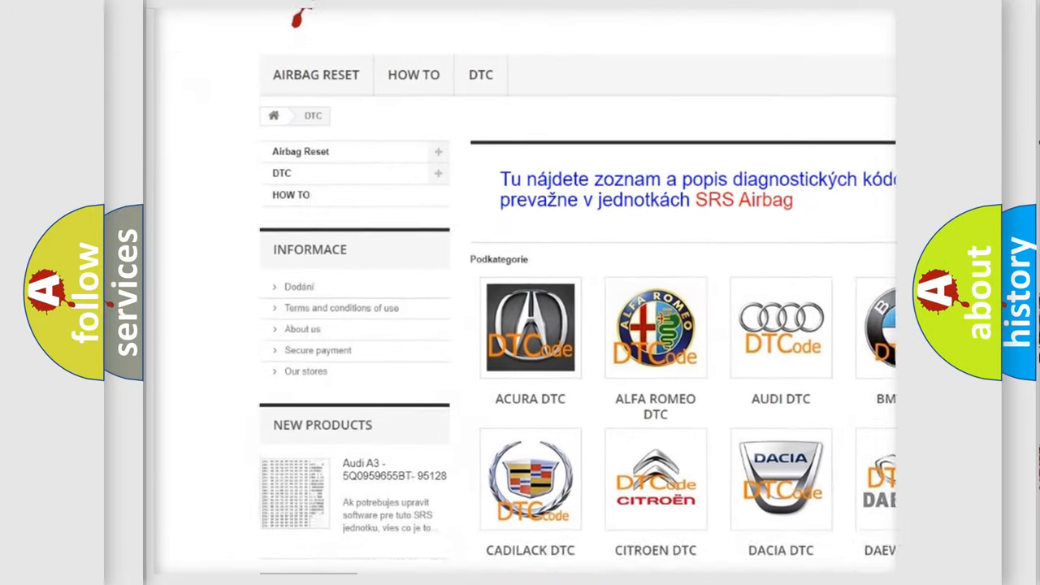
scroll("down", 3)
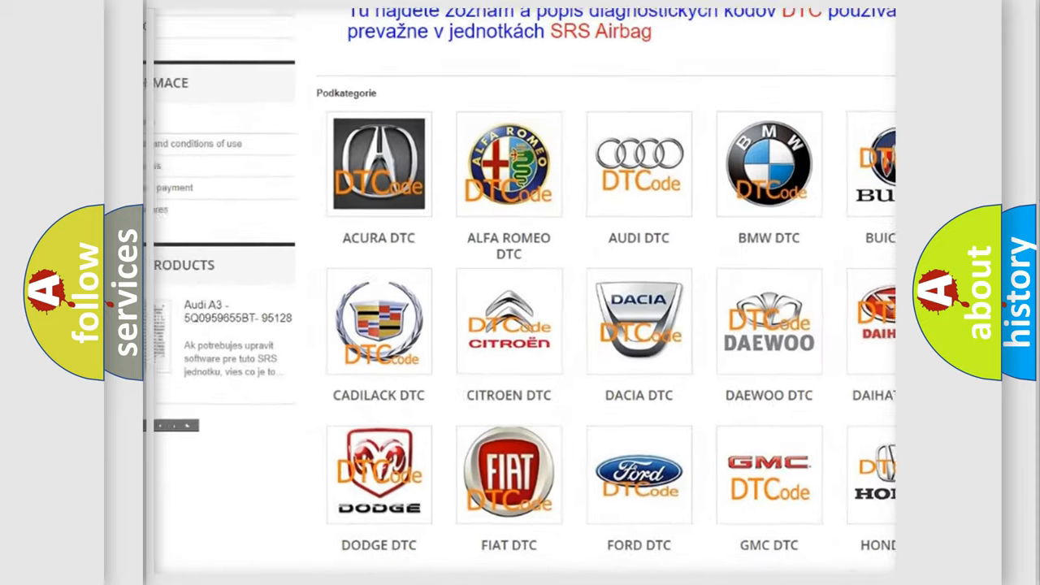
scroll("down", 3)
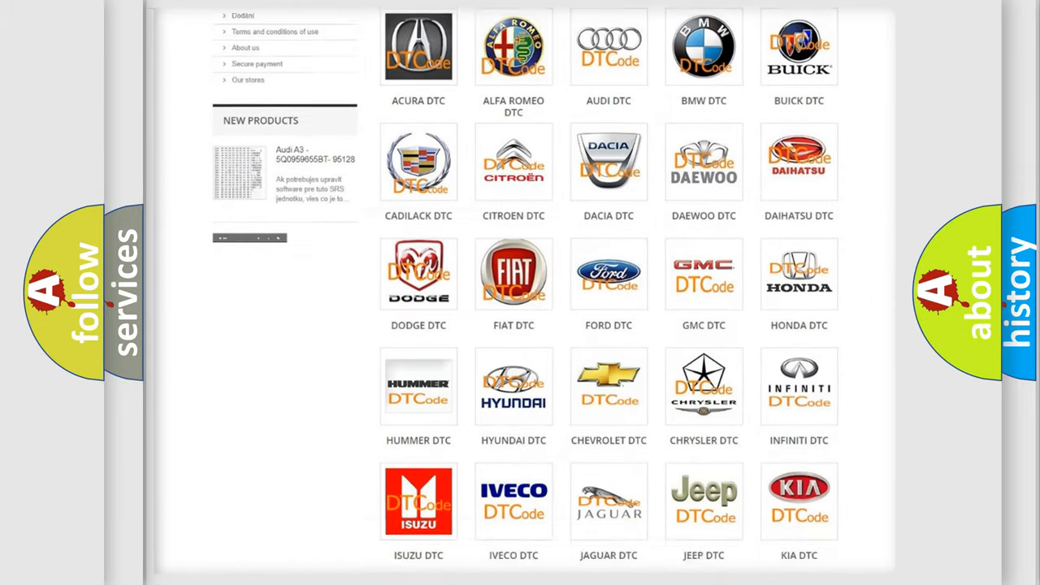
scroll("down", 3)
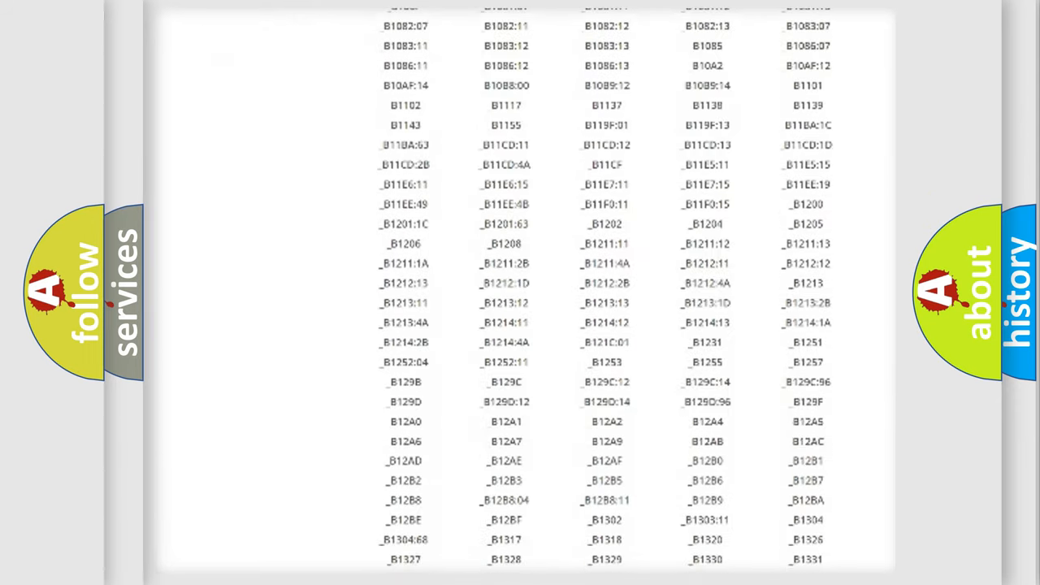
scroll("down", 3)
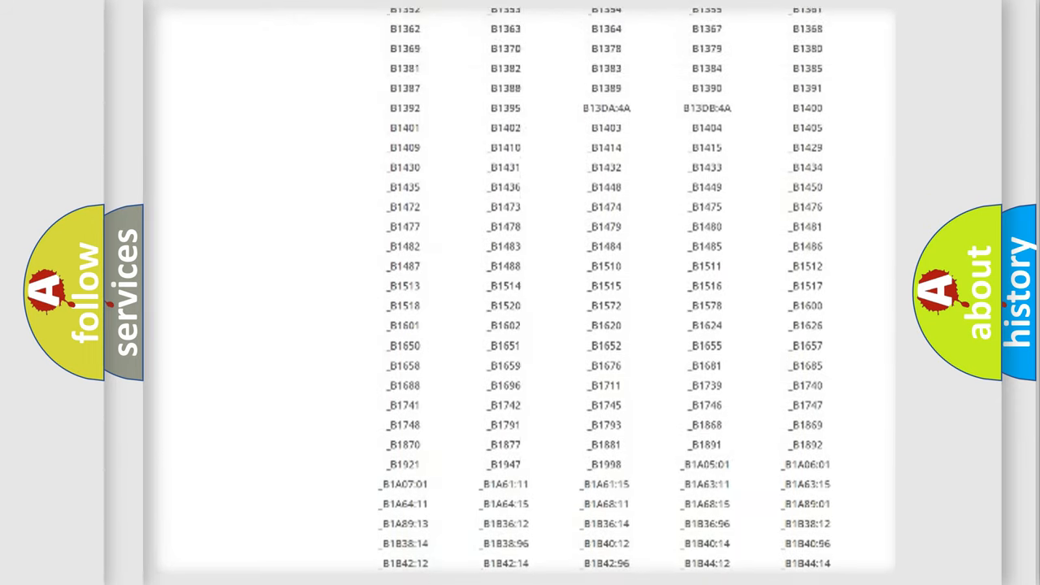
scroll("up", 3)
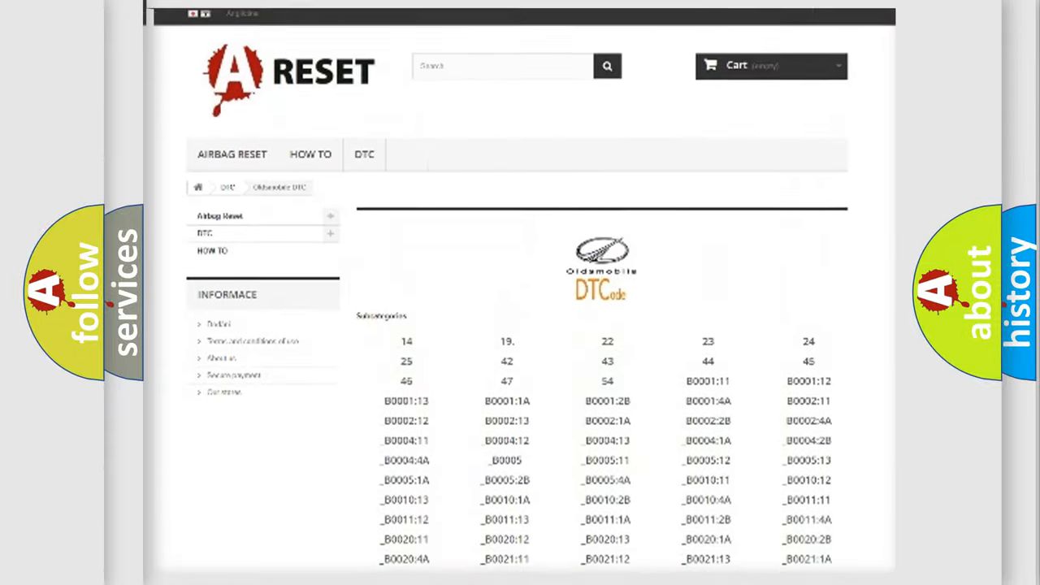